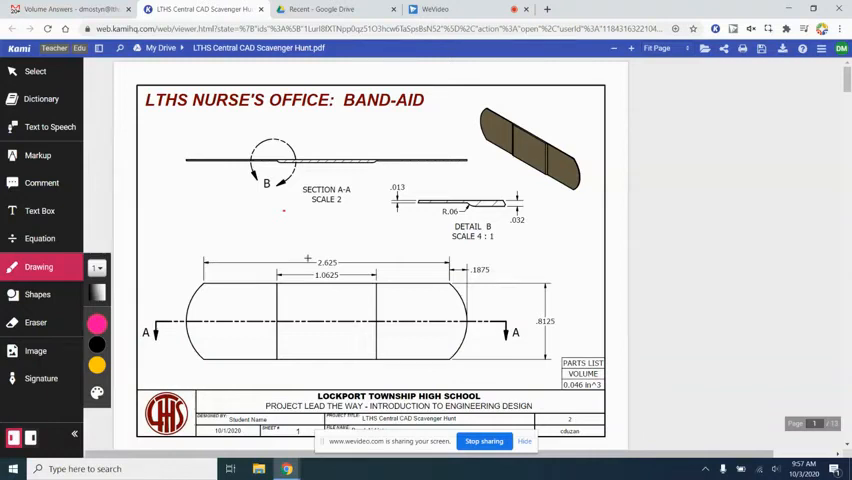
pyautogui.moveTo(332, 208)
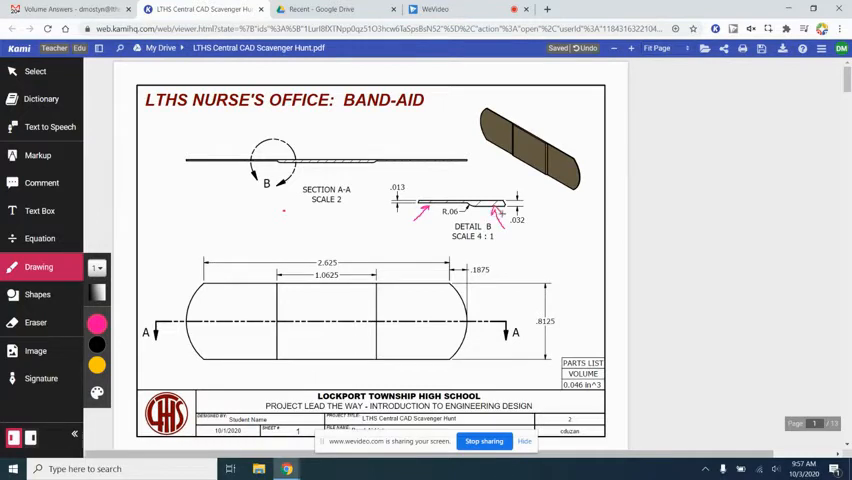
pyautogui.moveTo(413, 289)
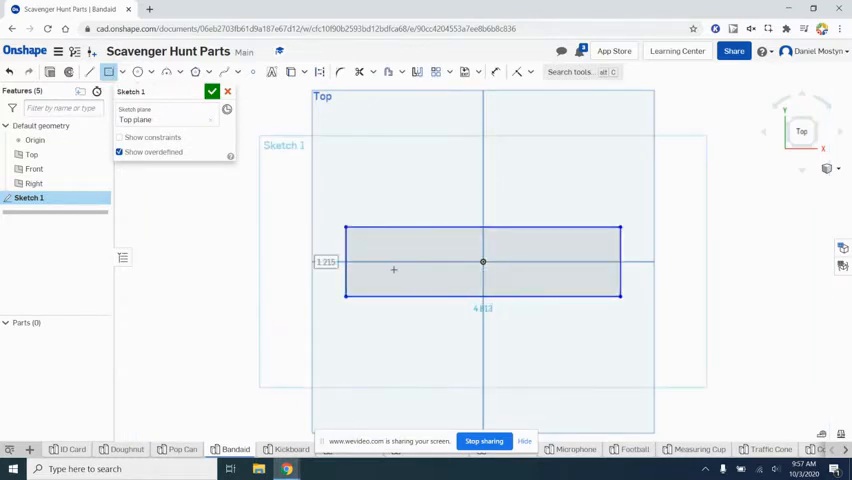
# Check the drawing, then dimension the centre rectangle 2.625 wide and 0.813 tall.
pyautogui.click(200, 9)
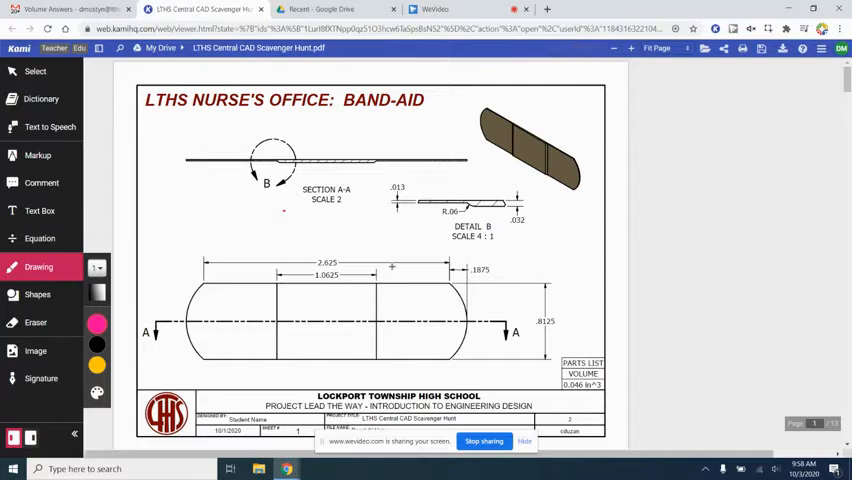
pyautogui.moveTo(315, 268); pyautogui.dragTo(340, 262)
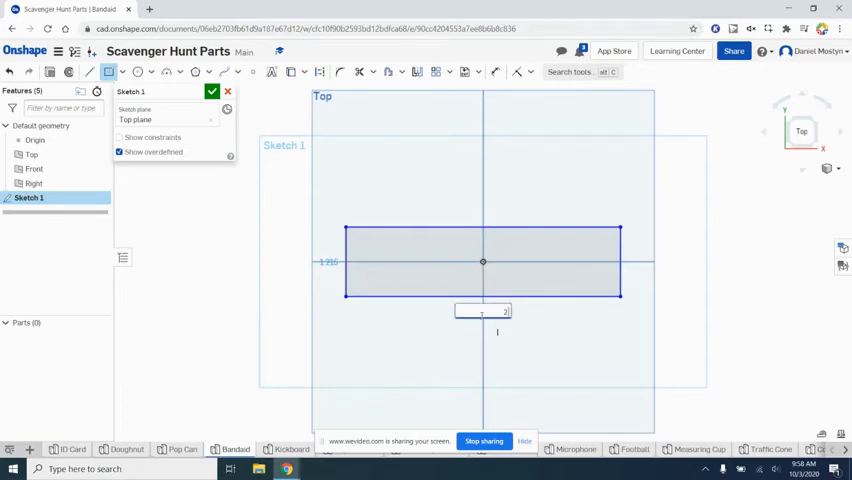
pyautogui.click(200, 9)
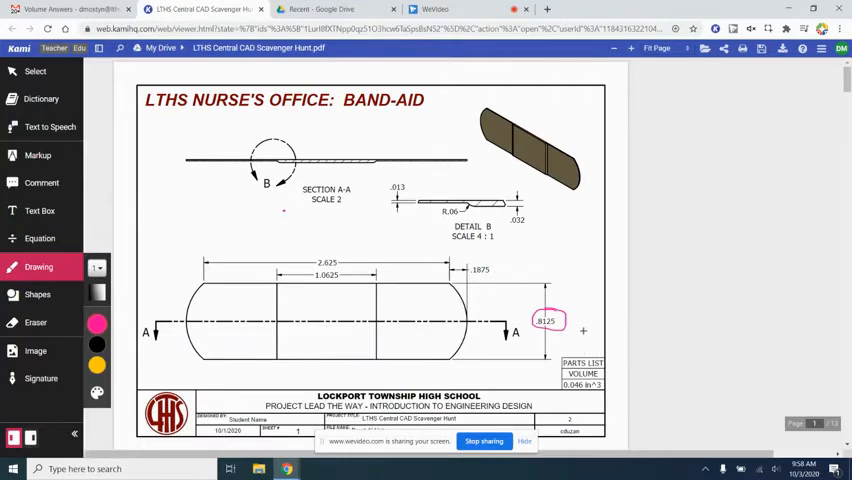
pyautogui.click(200, 9)
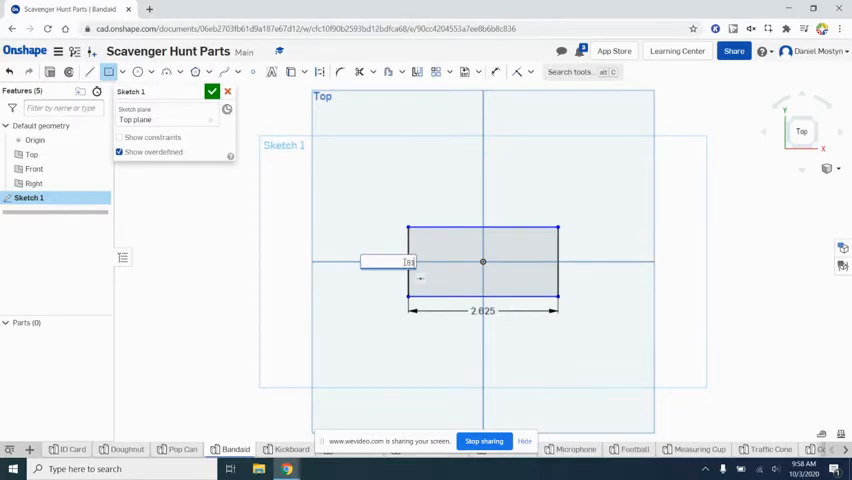
pyautogui.write('0.813')
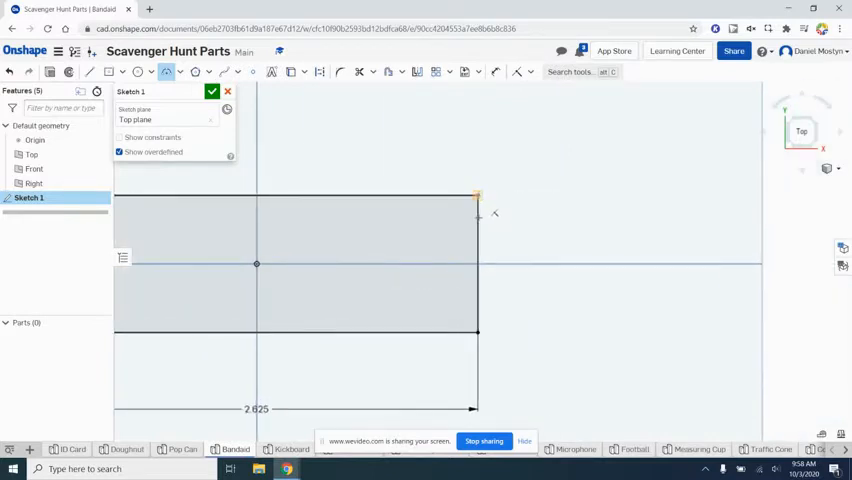
# Draw a 3-point arc across the strip's right end between its corners.
pyautogui.moveTo(477, 196); pyautogui.dragTo(477, 334)
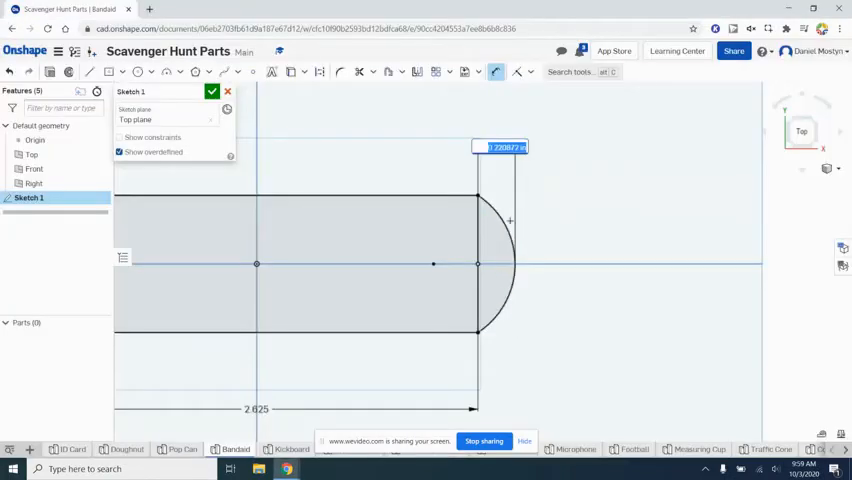
pyautogui.press('alt+tab')
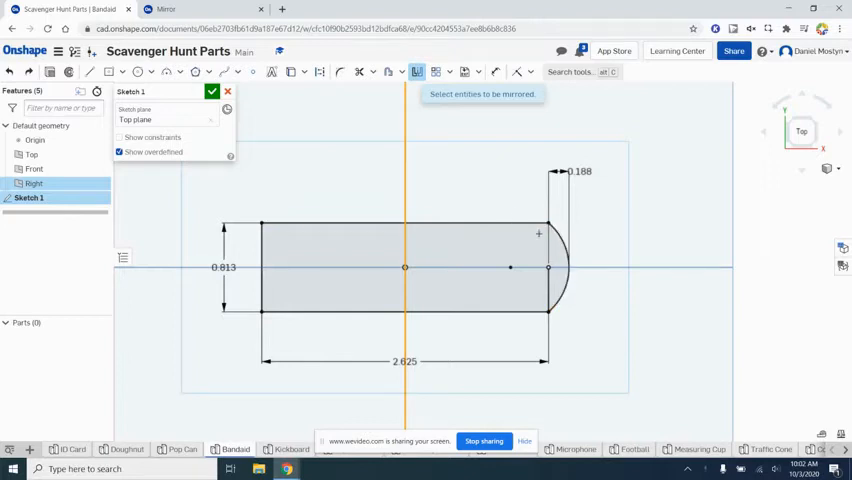
pyautogui.moveTo(410, 160)
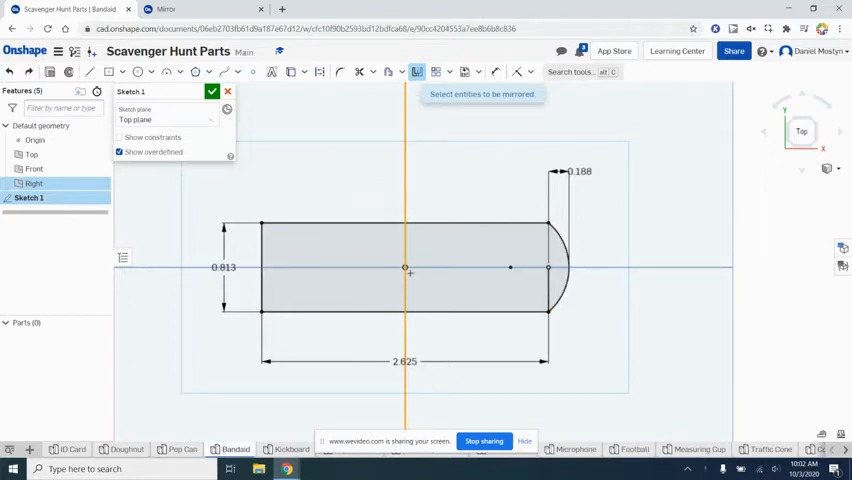
pyautogui.moveTo(496, 135)
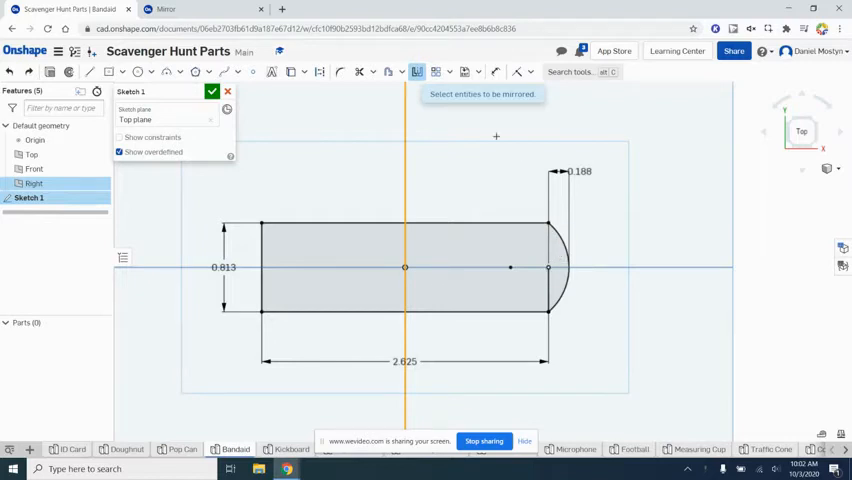
# Mirror the 0.188 right end arc across the Right plane onto the left end.
pyautogui.click(560, 243)
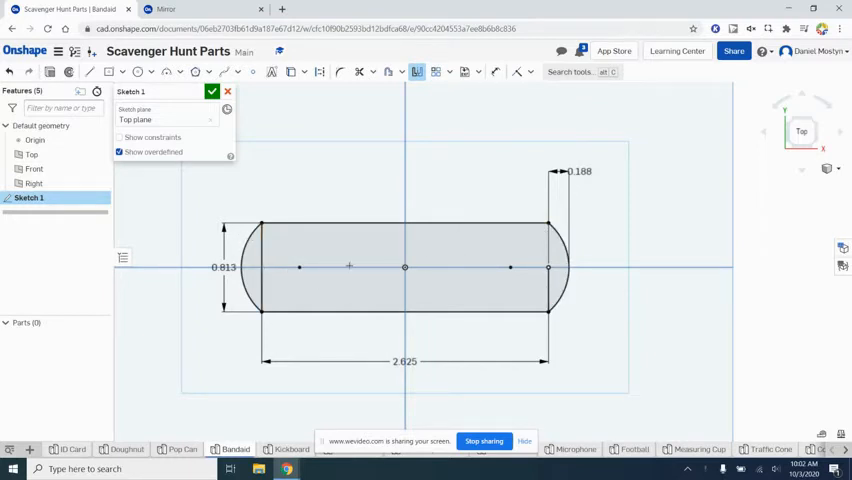
pyautogui.moveTo(349, 83)
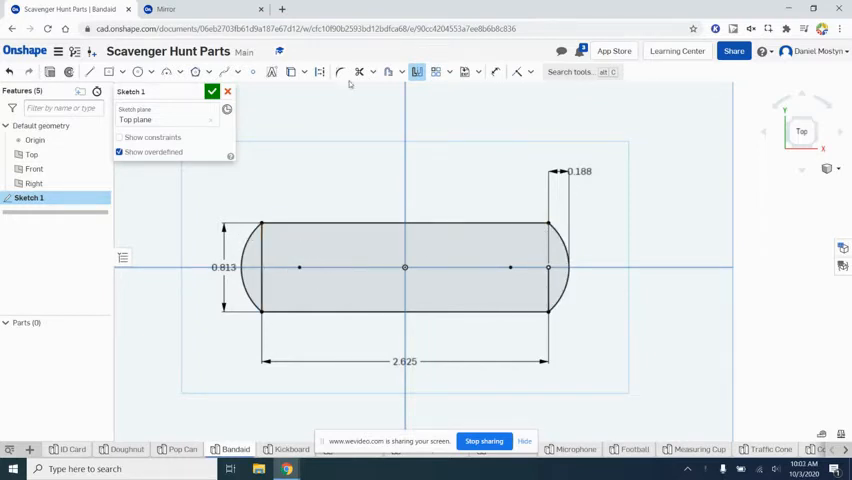
pyautogui.click(358, 71)
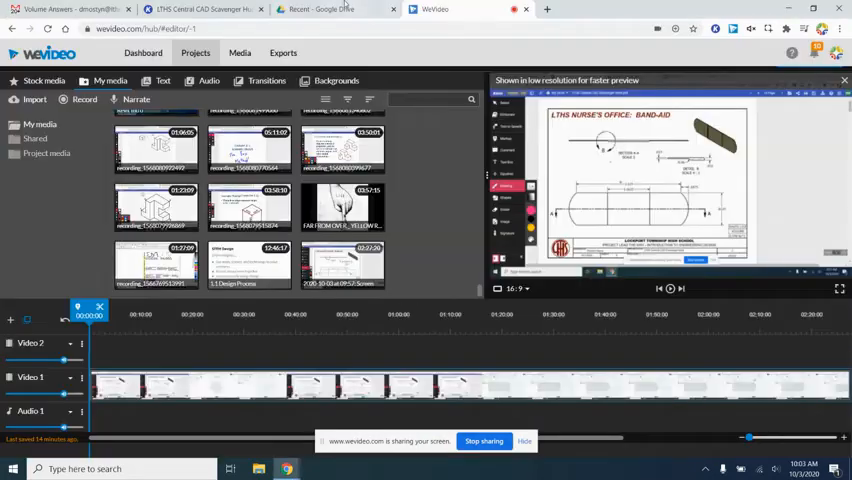
# Leave the WeVideo editor and return to the band-aid drawing.
pyautogui.click(200, 9)
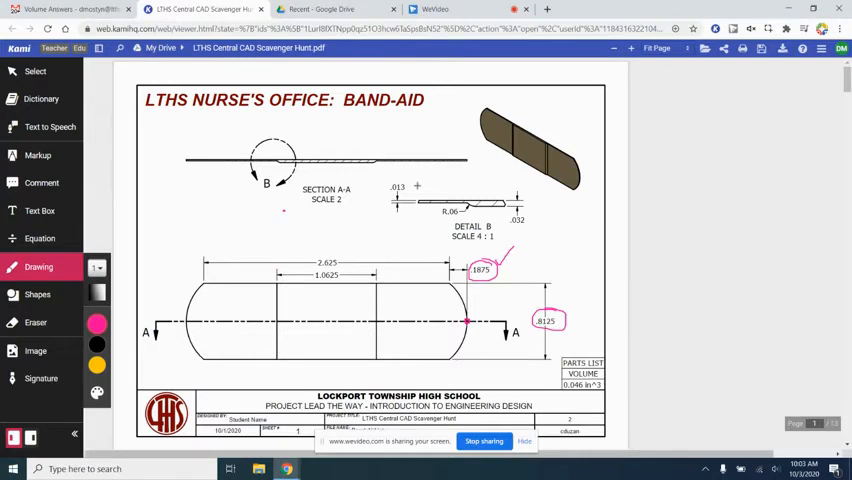
# Mark the .1875 end dimension, finish Sketch 1, and extrude it into thin Part 1.
pyautogui.moveTo(385, 200); pyautogui.dragTo(415, 188)
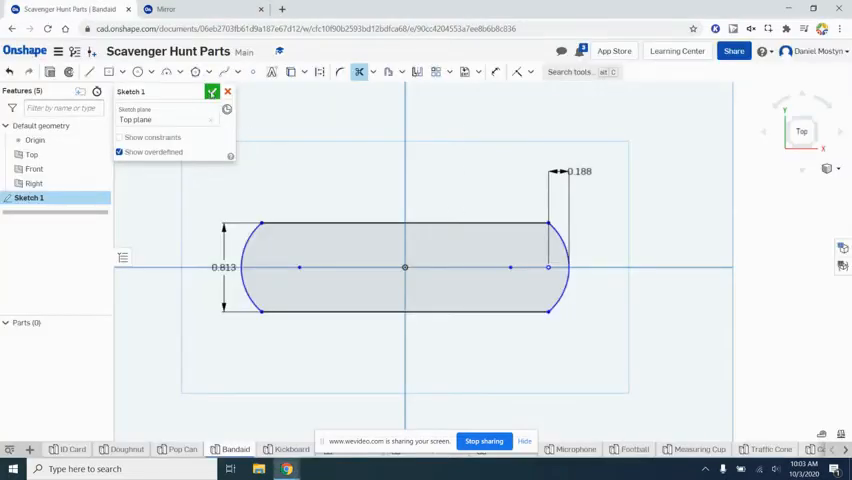
pyautogui.click(212, 92)
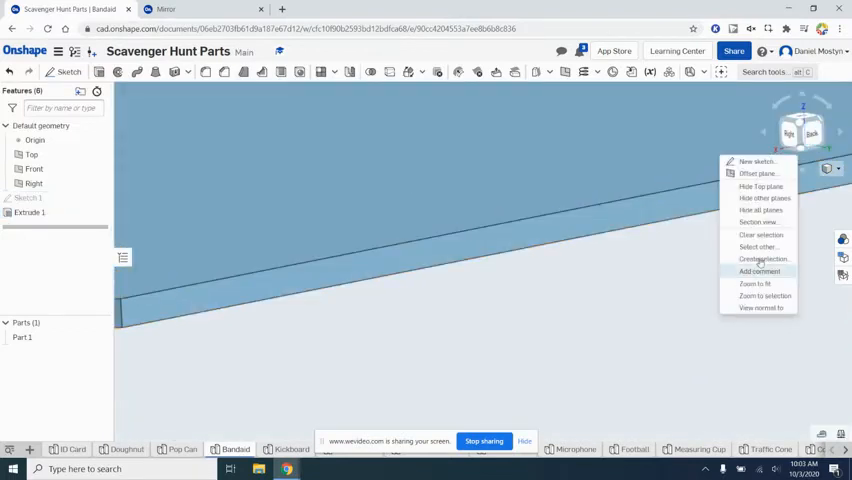
pyautogui.click(757, 283)
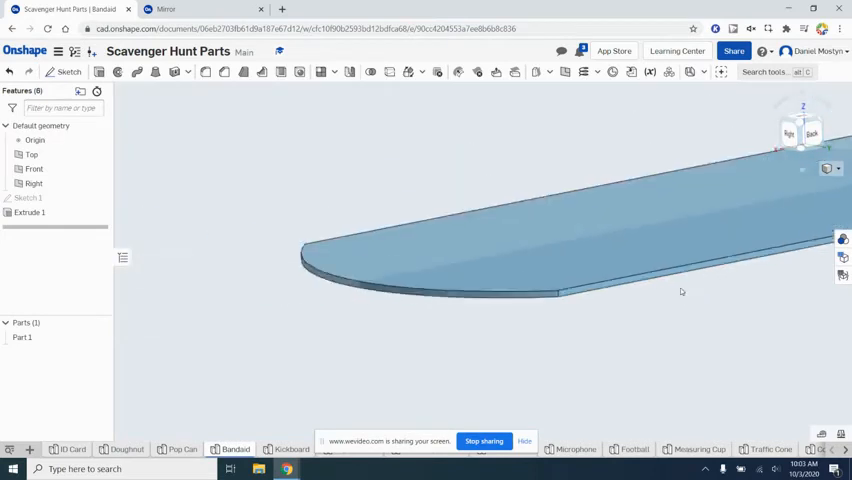
# View the strip normal and sketch a centre rectangle on its top face.
pyautogui.rightClick(680, 291)
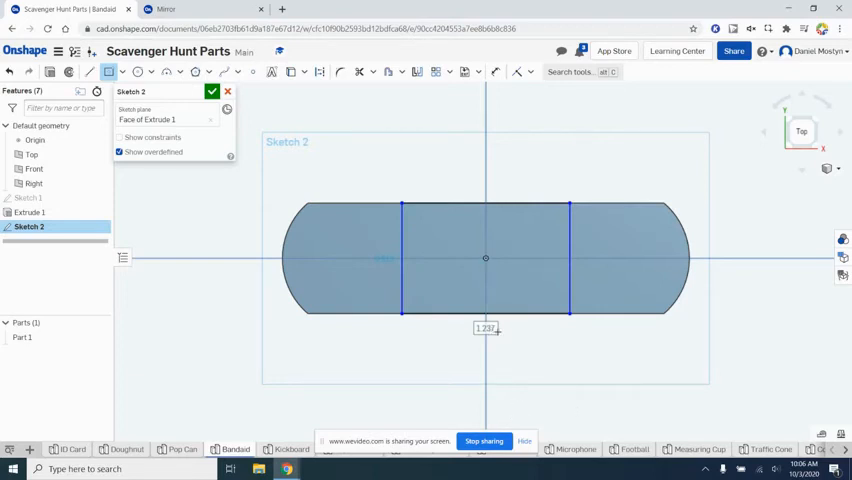
# Set the centre rectangle width to 1.063 and finish Sketch 2.
pyautogui.press('alt+tab')
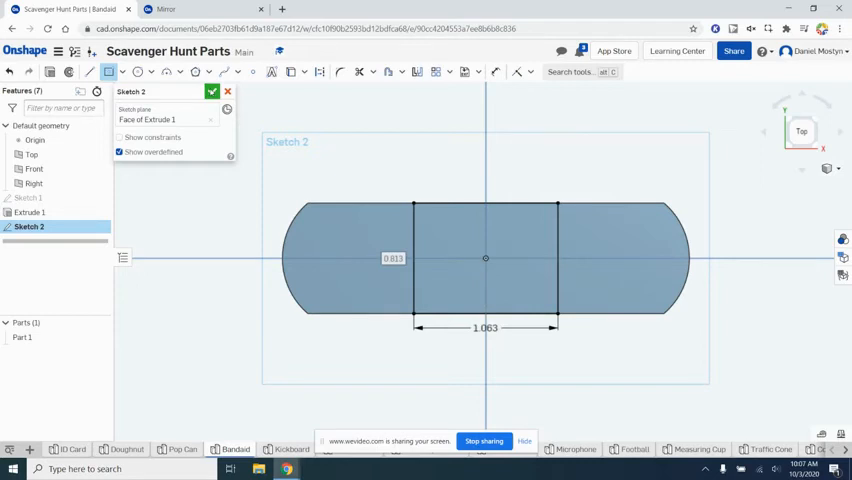
pyautogui.click(211, 91)
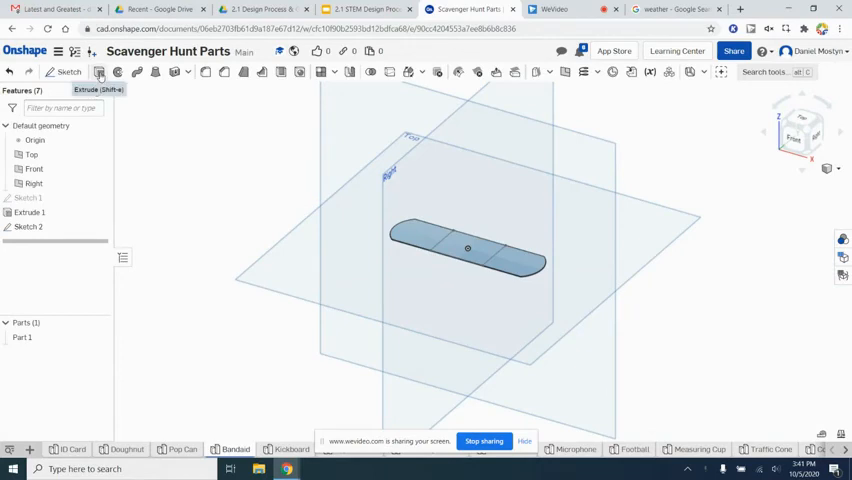
# Start an Add extrude on Sketch 2's centre region, then open the Drive course folder.
pyautogui.click(99, 71)
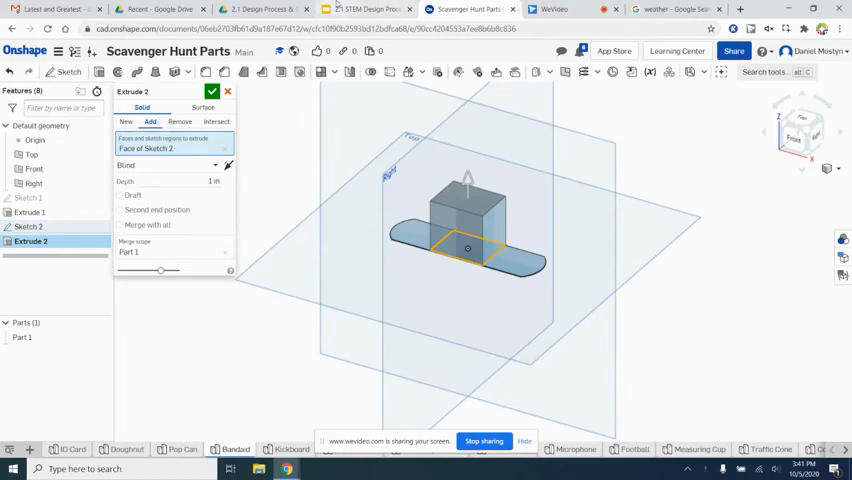
pyautogui.click(262, 9)
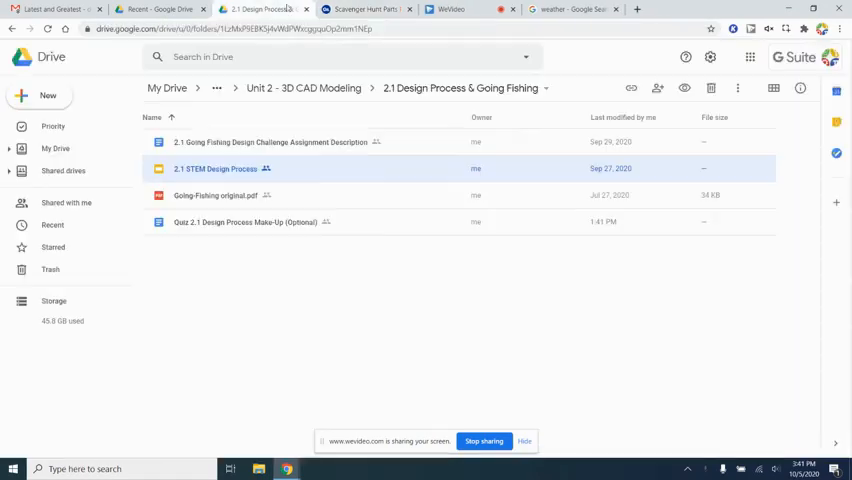
# Open the band-aid page of the LTHS Central CAD Scavenger Hunt PDF in Gmail.
pyautogui.click(55, 9)
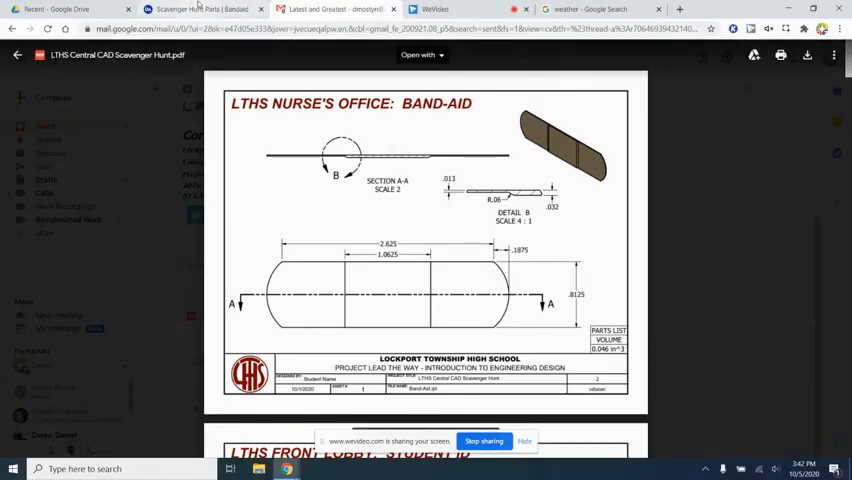
# Compare the raised centre pad in Onshape against the emailed drawing.
pyautogui.click(200, 9)
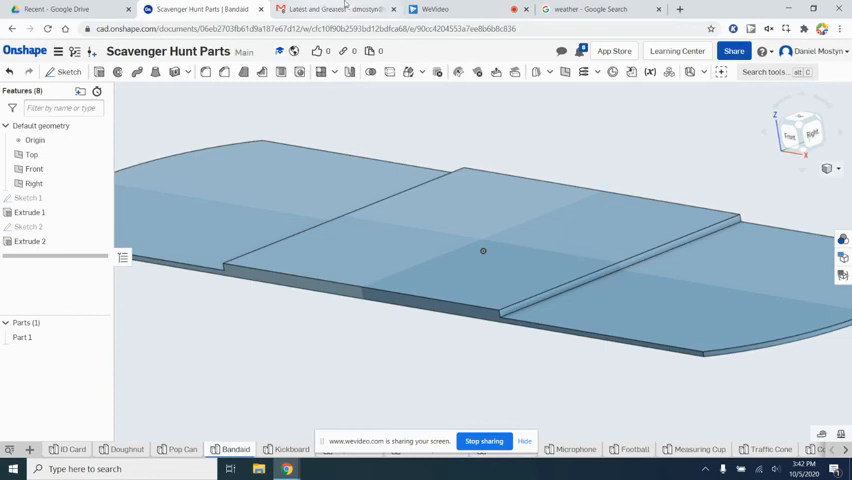
pyautogui.click(200, 9)
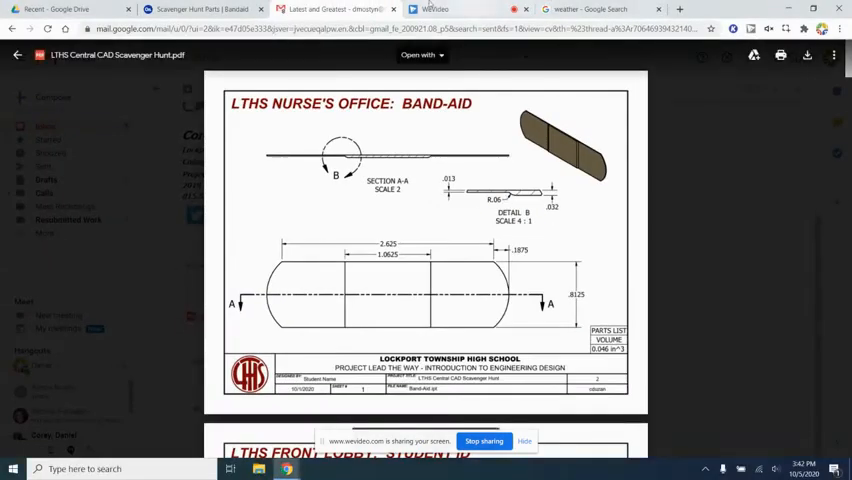
pyautogui.click(200, 9)
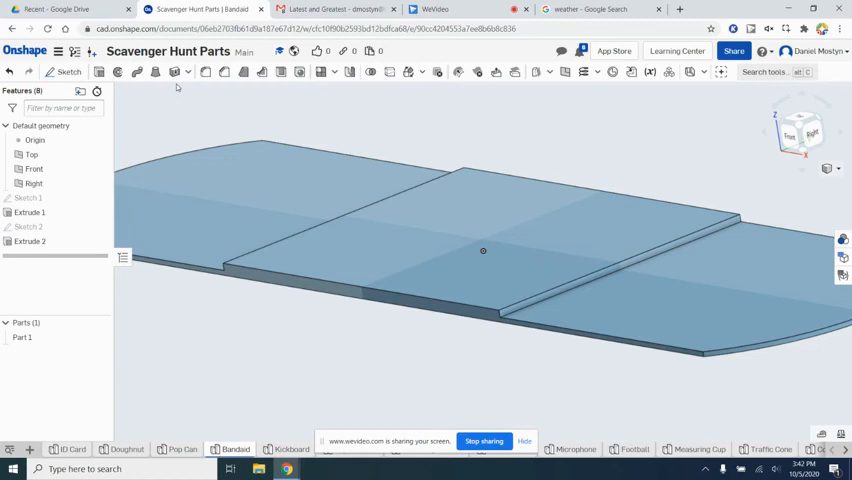
pyautogui.moveTo(225, 72)
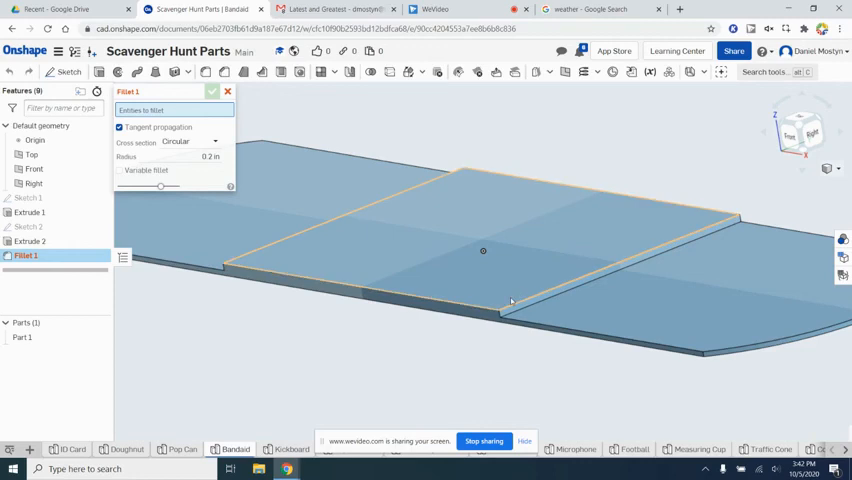
# Fillet the raised pad's two long side edges at 0.06 in, completing Fillet 1.
pyautogui.click(530, 305)
pyautogui.write('0.08')
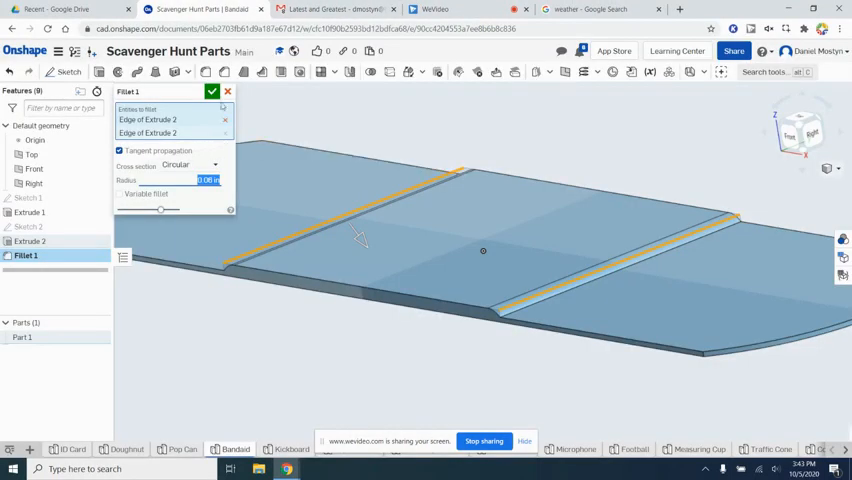
pyautogui.click(211, 91)
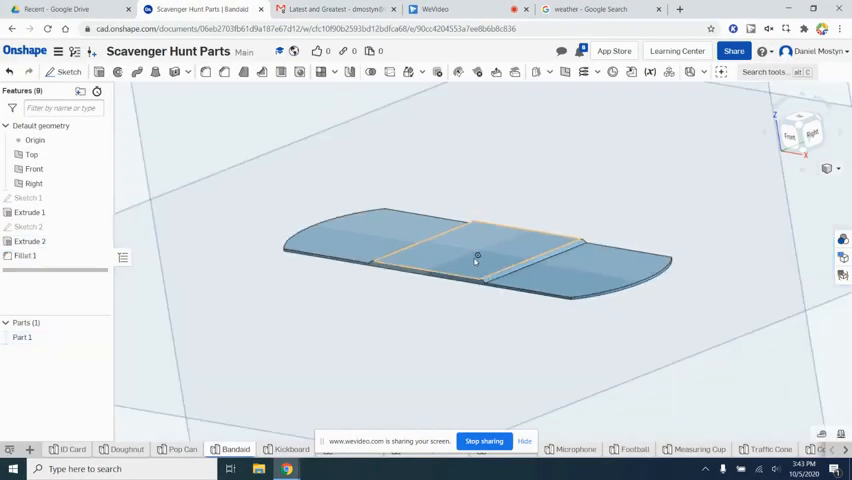